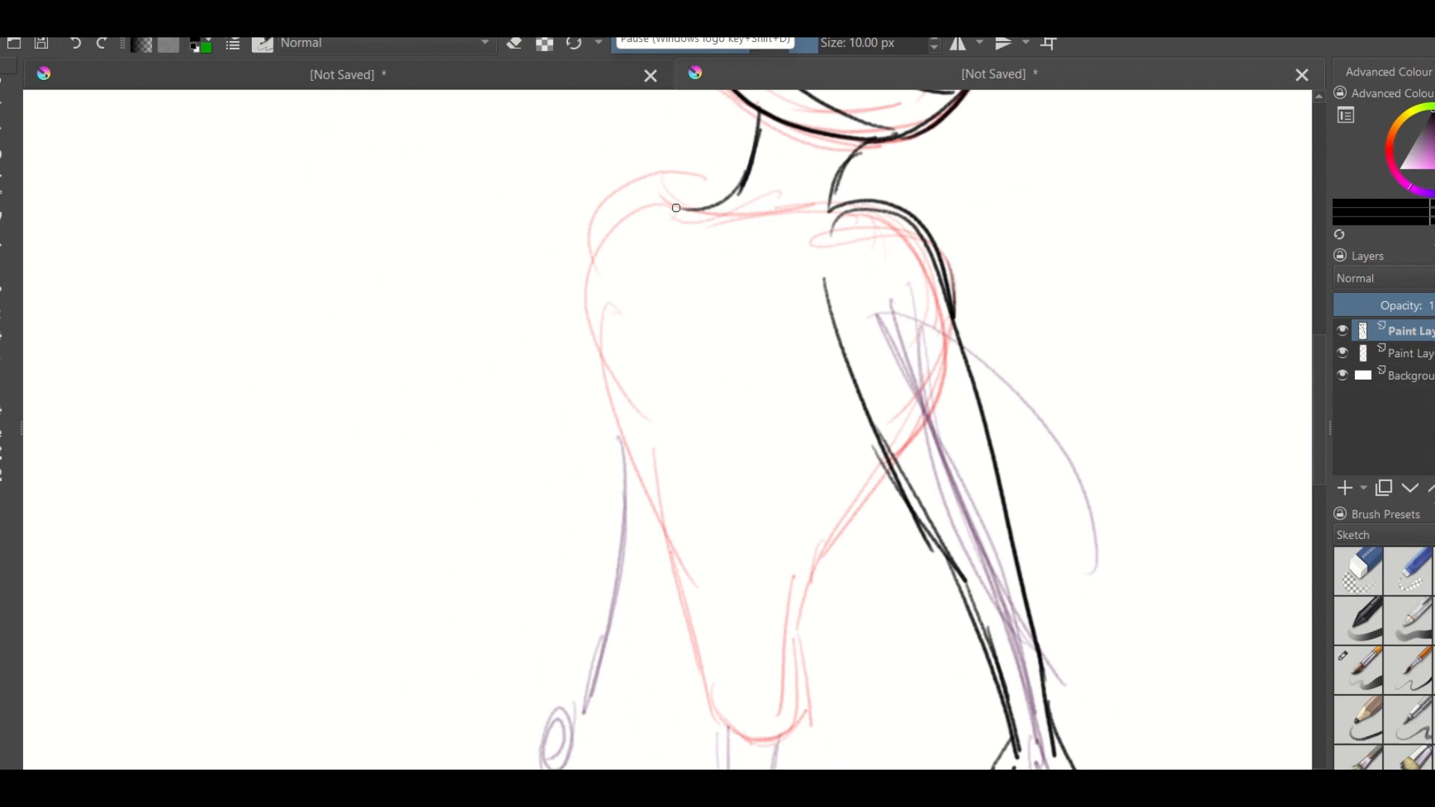
scroll("down", 3)
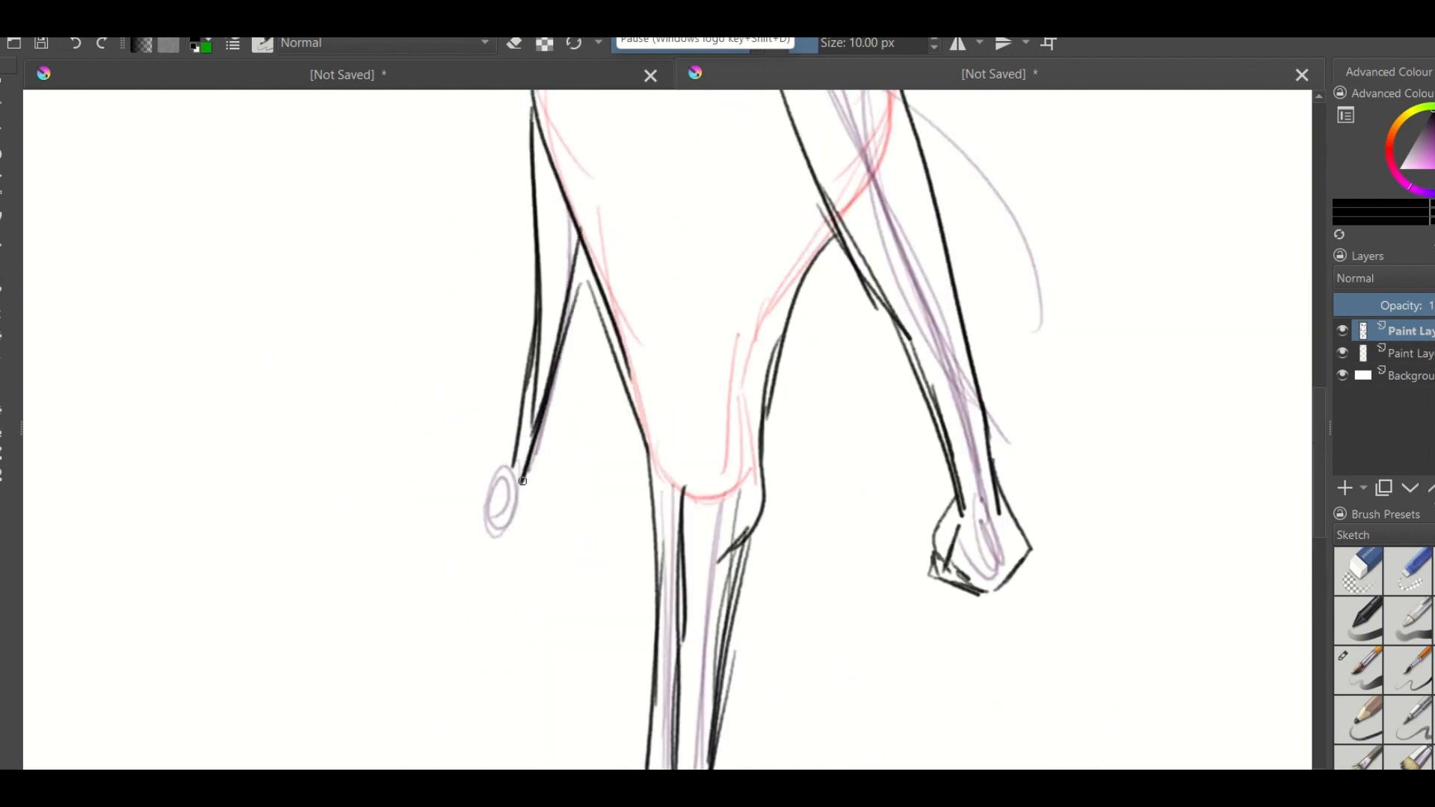